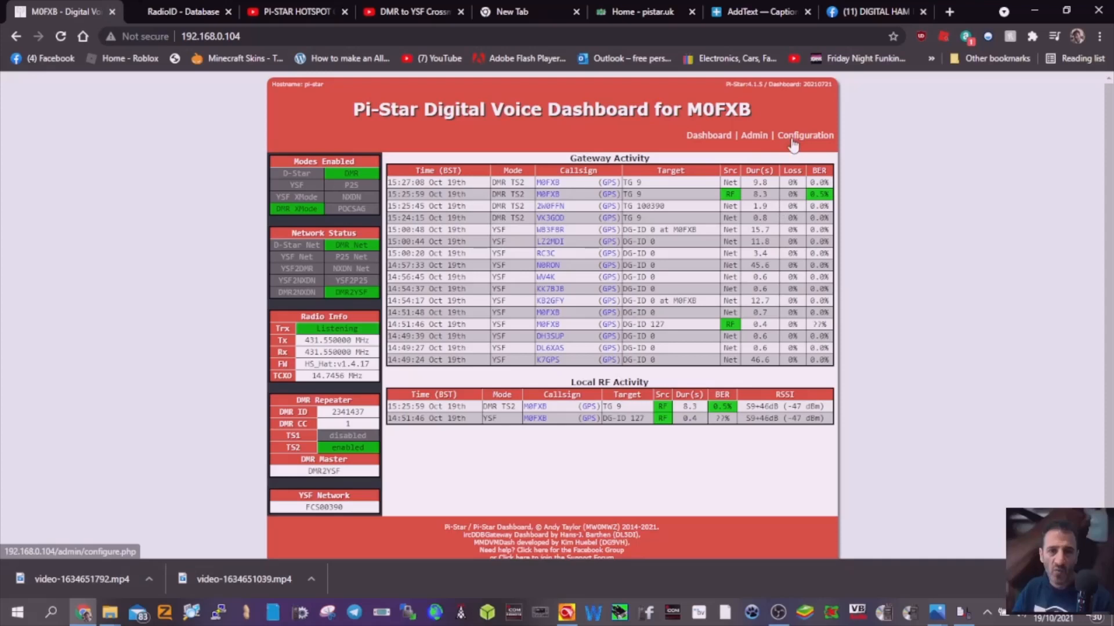
- Open the Configuration page showing DMR Mode and DMR2YSF enabled
left_click(805, 135)
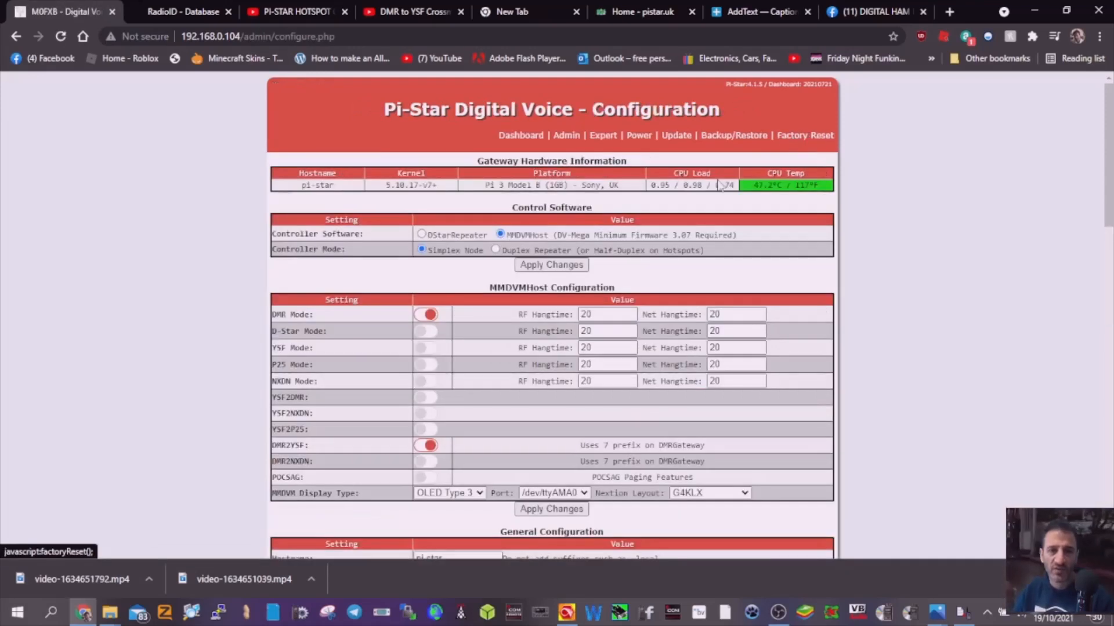
scroll("down", 3)
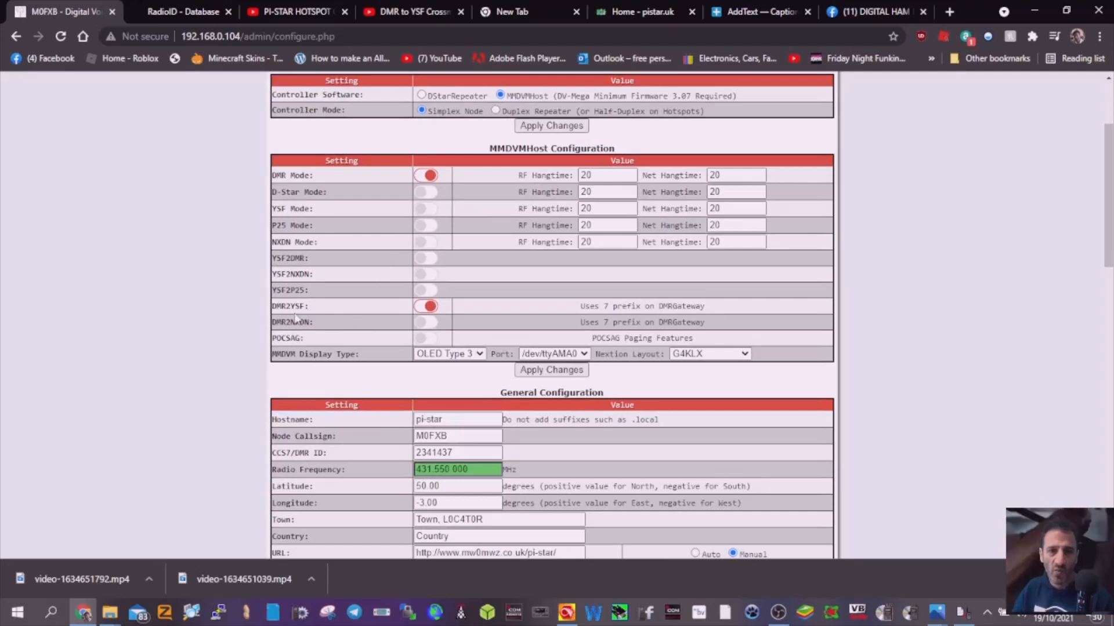
mouse_move(468, 306)
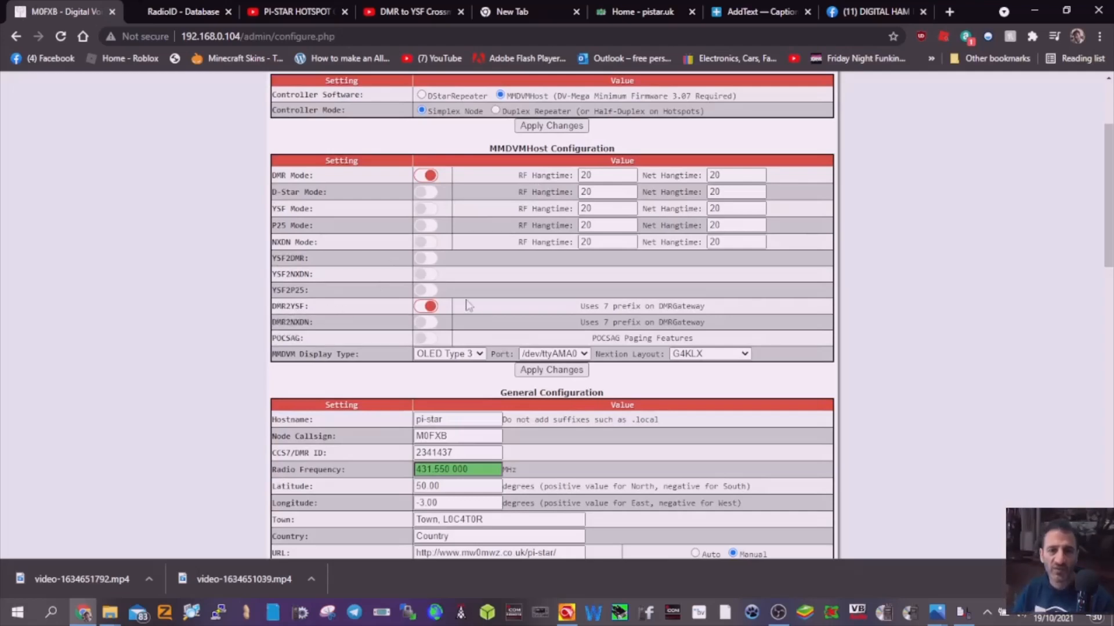
scroll("down", 3)
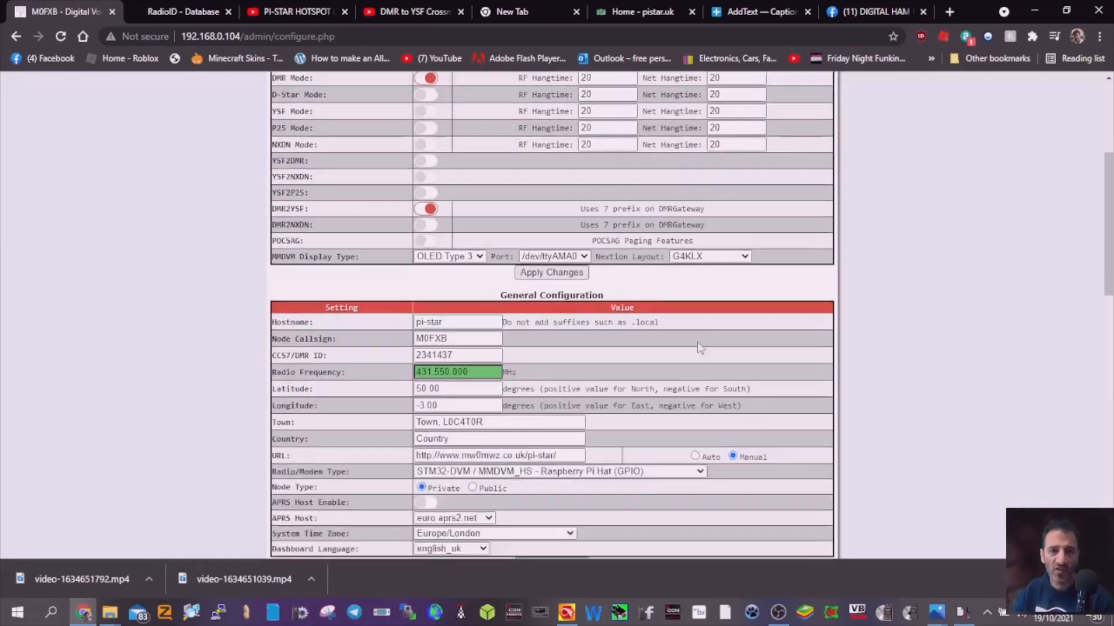
scroll("down", 3)
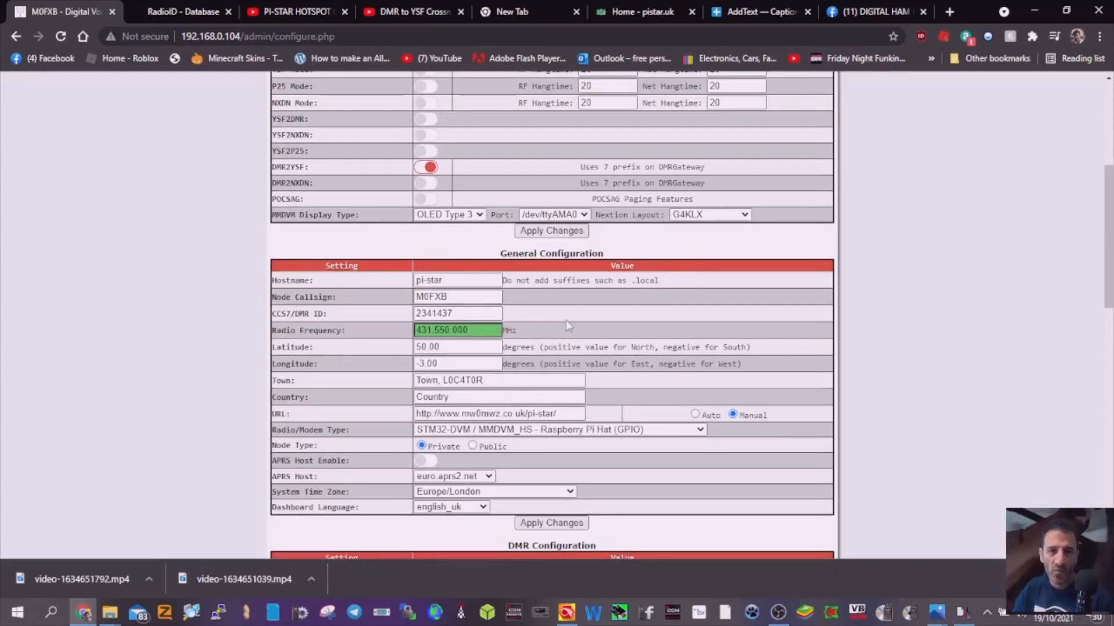
scroll("down", 3)
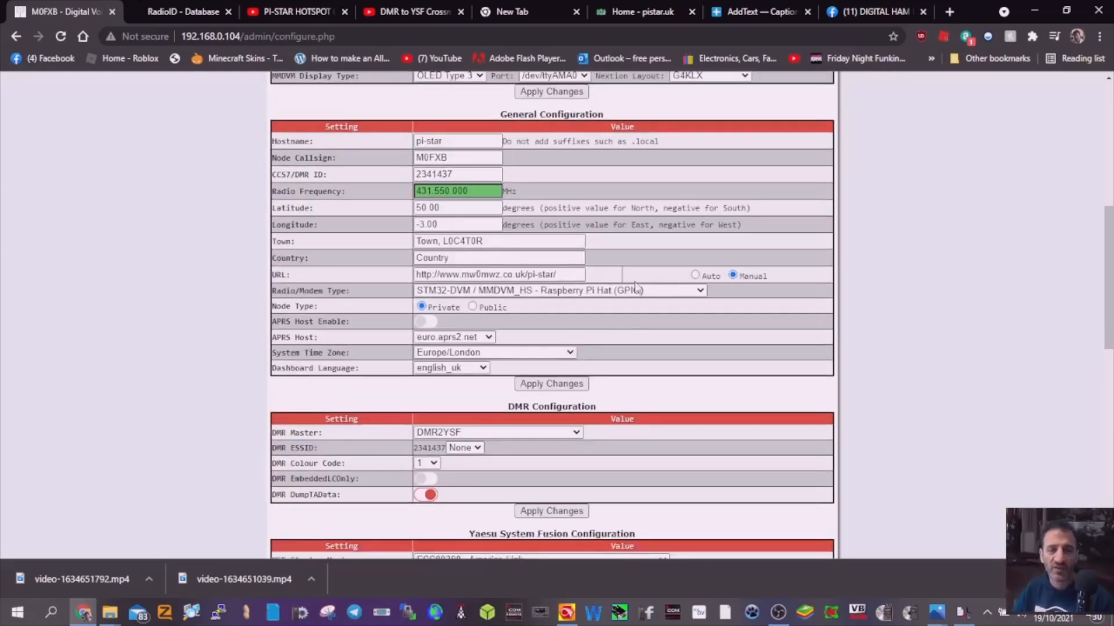
scroll("down", 3)
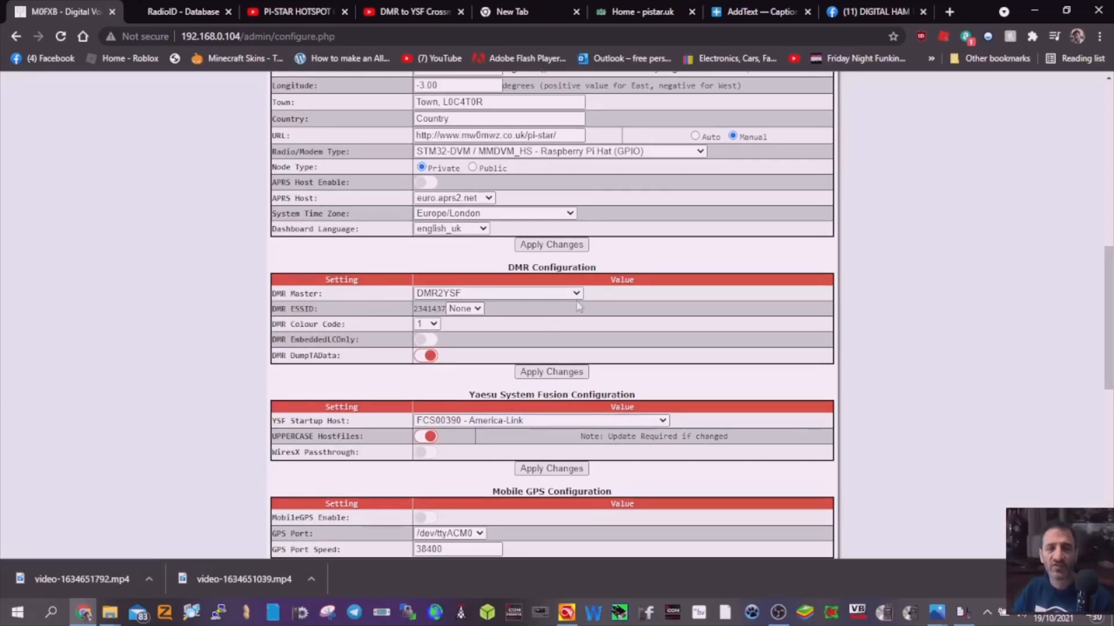
scroll("down", 3)
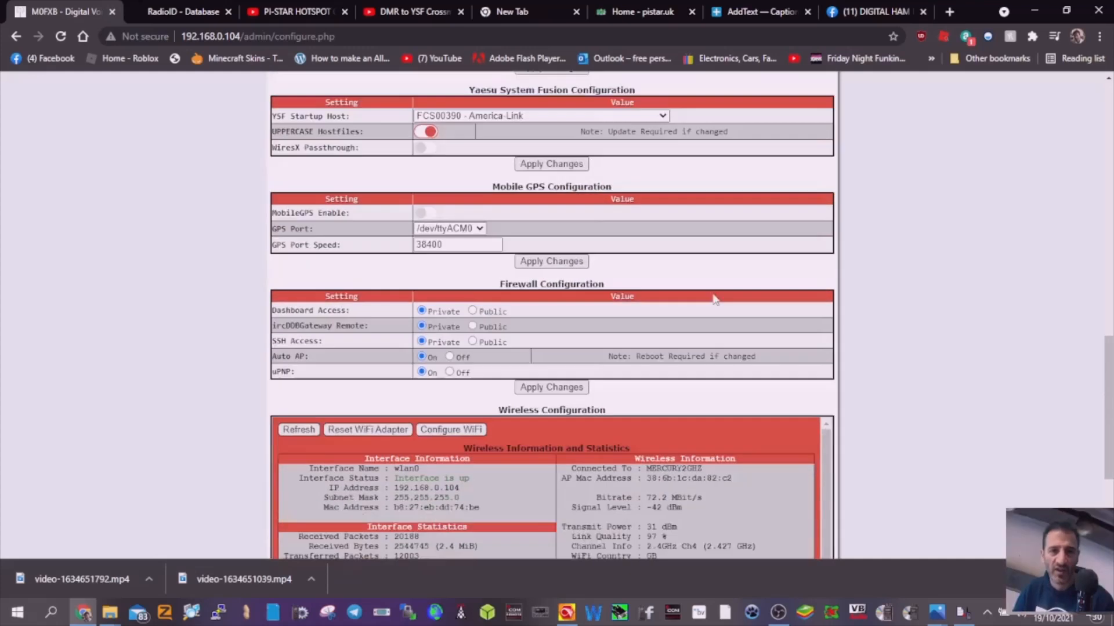
scroll("up", 3)
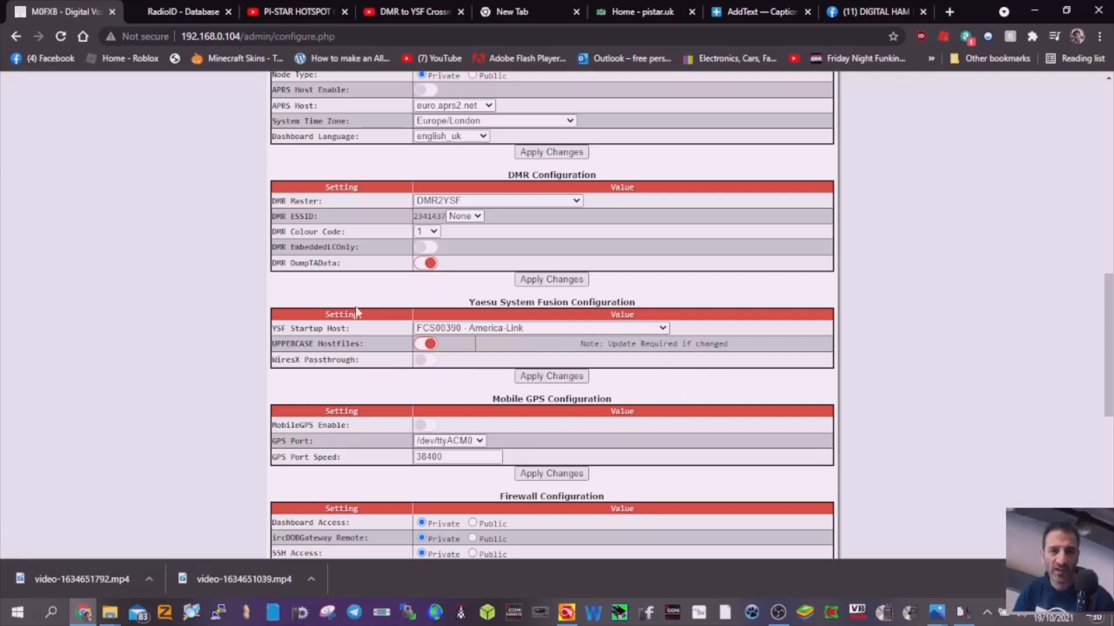
mouse_move(402, 342)
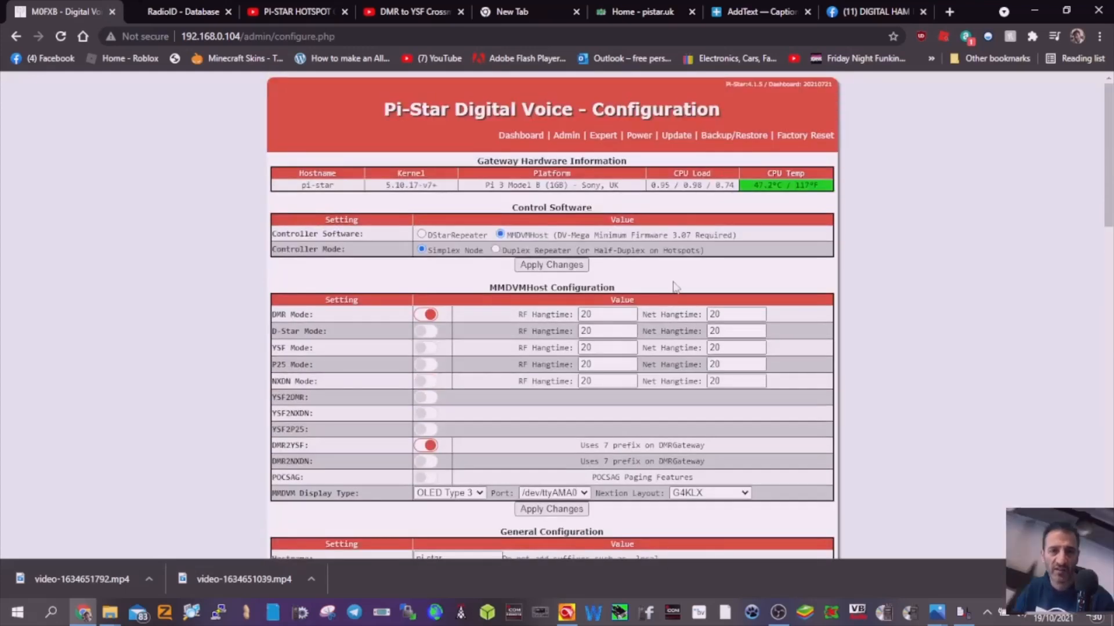
scroll("down", 3)
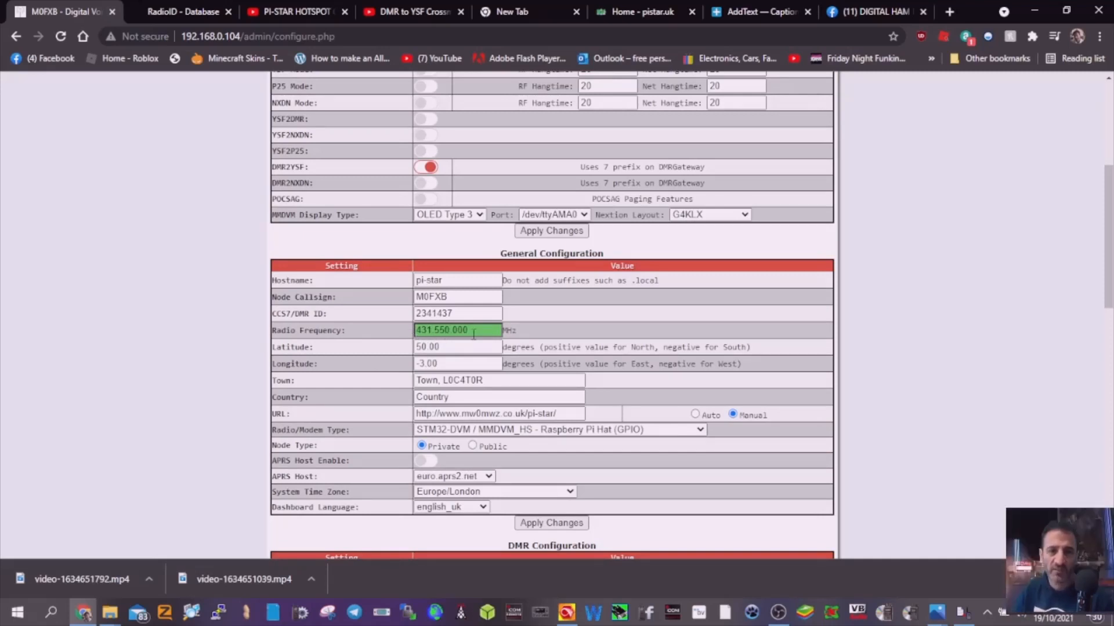
mouse_move(675, 316)
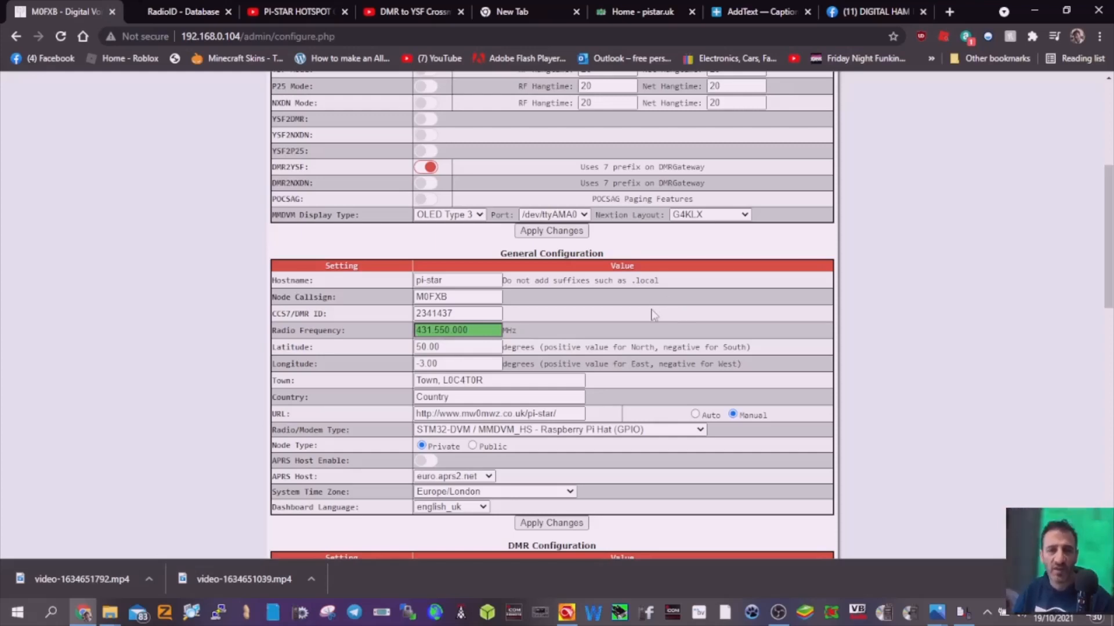
mouse_move(656, 297)
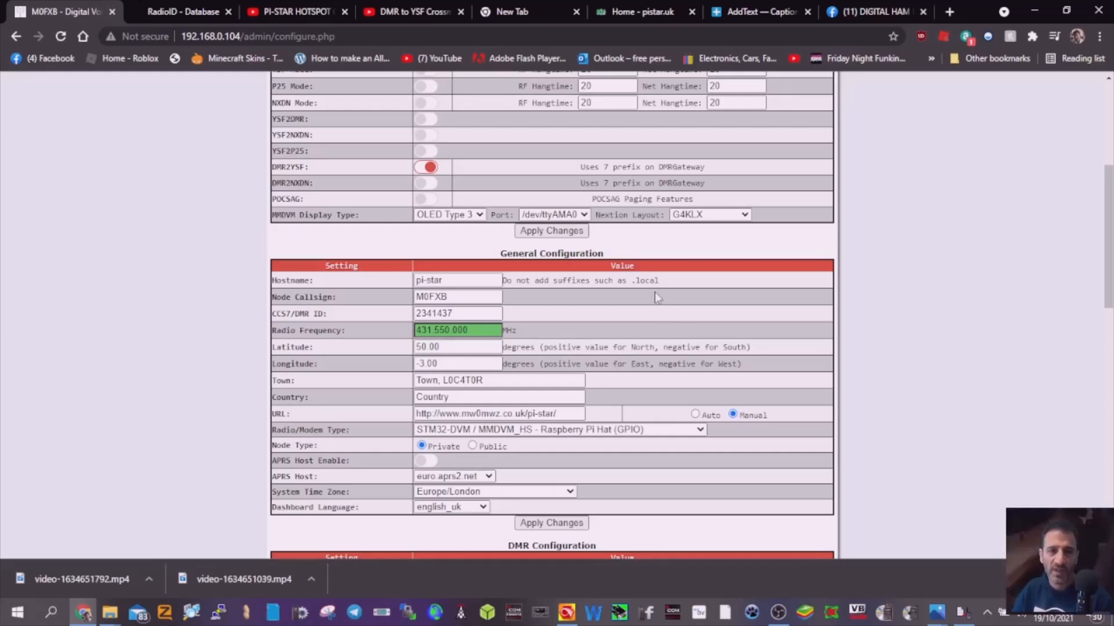
scroll("down", 3)
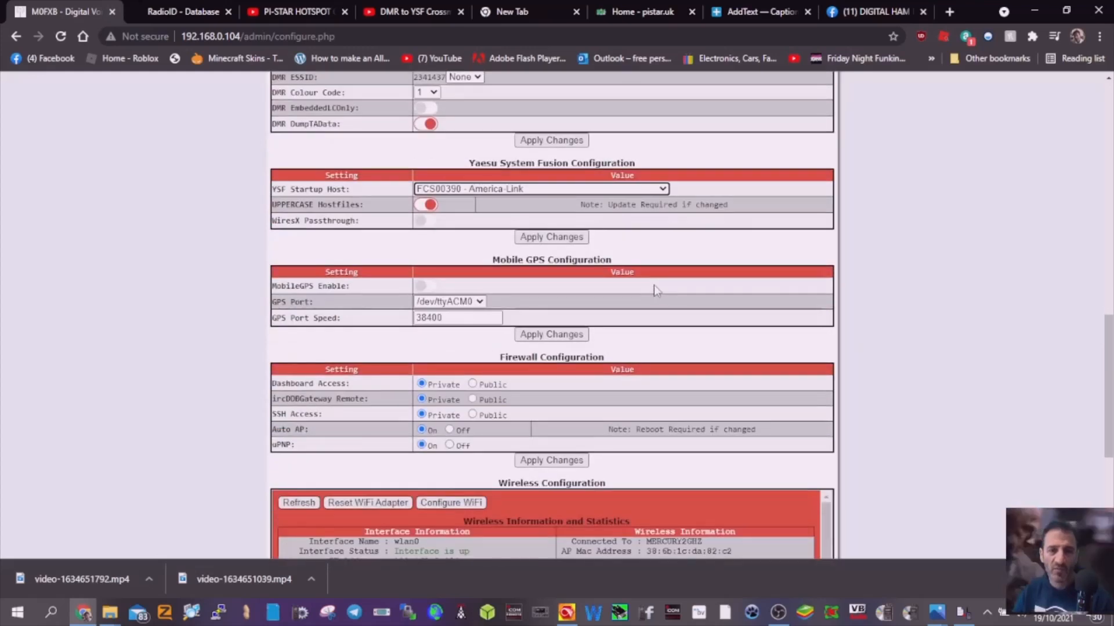
scroll("up", 3)
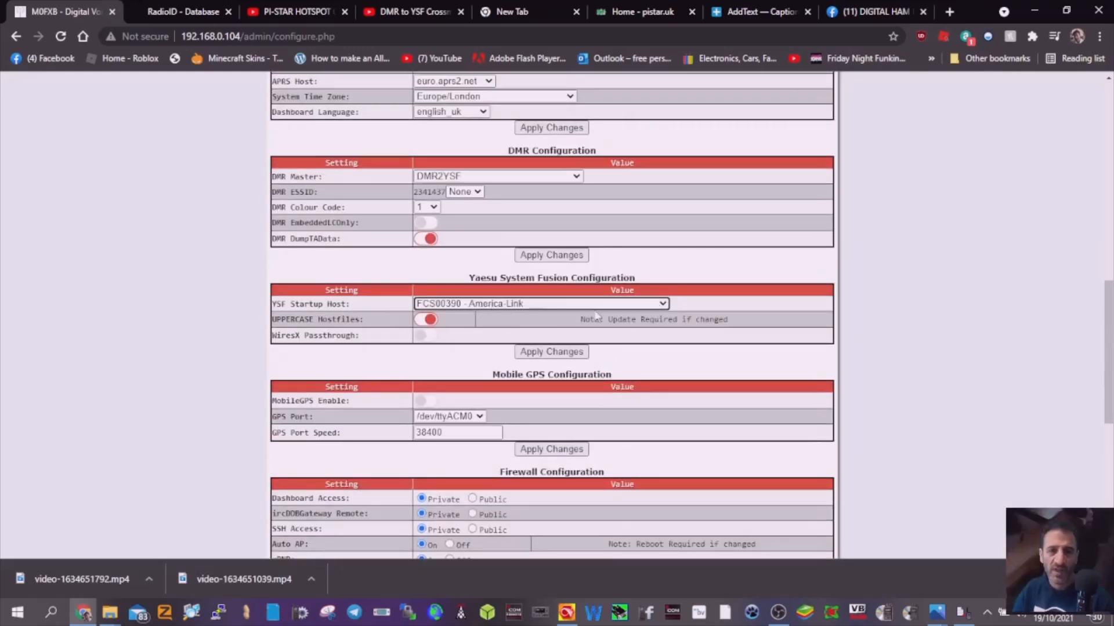
scroll("up", 3)
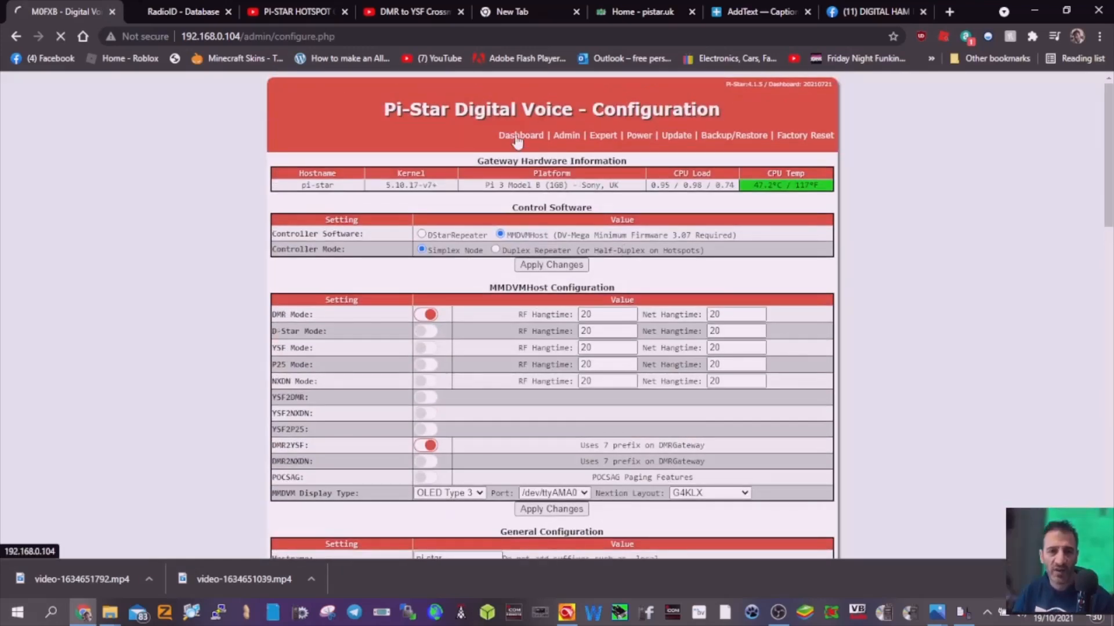
- Return to the main dashboard showing DMR master DMR2YSF and YSF network FCS00390
left_click(521, 135)
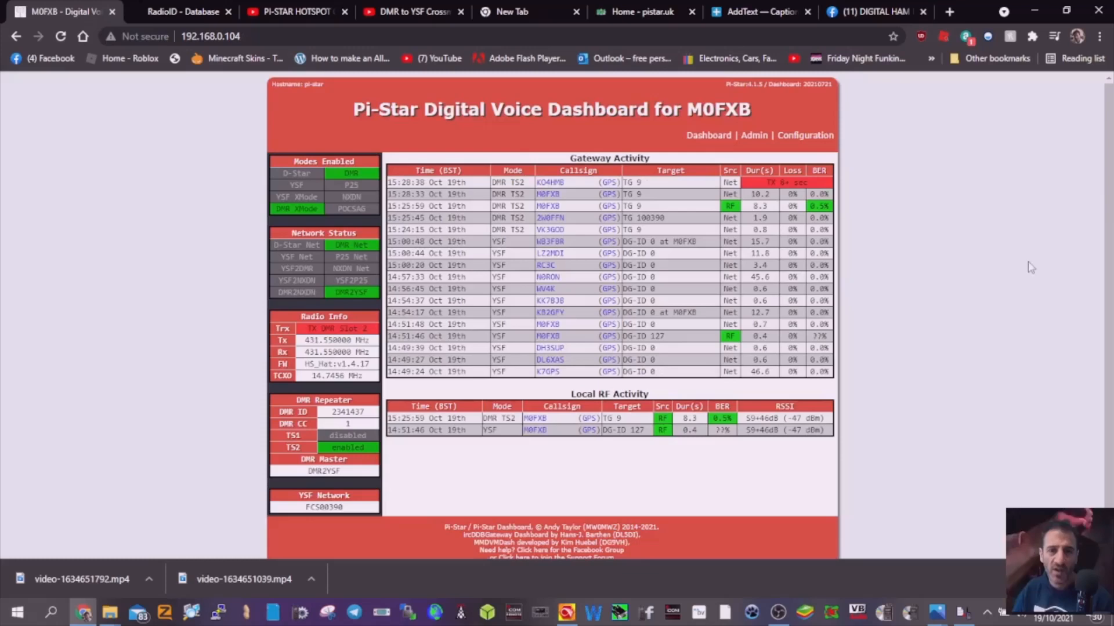
mouse_move(997, 244)
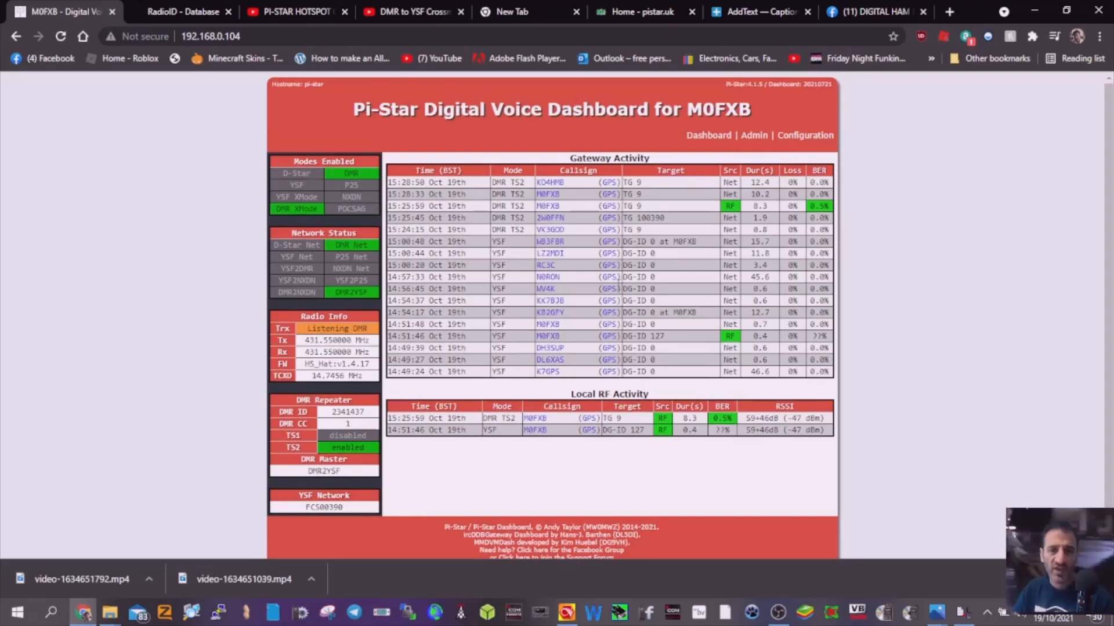
mouse_move(1044, 244)
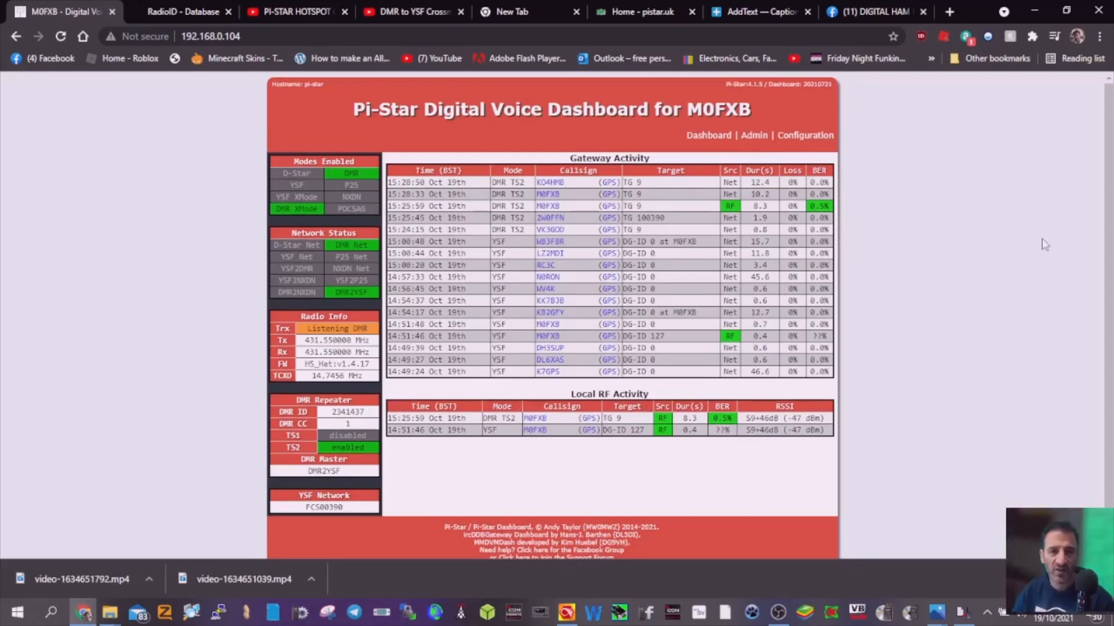